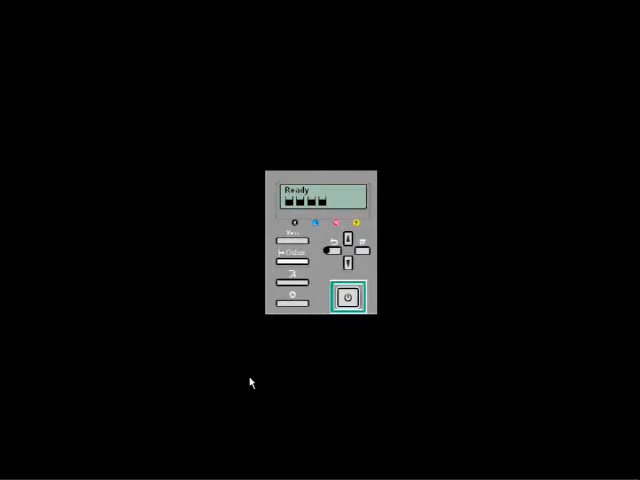
{"action": "mouse_move", "coordinate": [251, 331]}
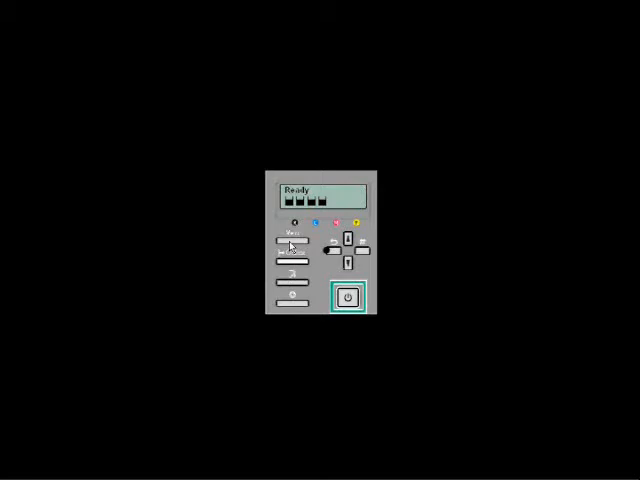
- Press Menu on the GX7000 panel to start navigating toward Network Setup: IP Address
{"action": "left_click", "coordinate": [288, 244]}
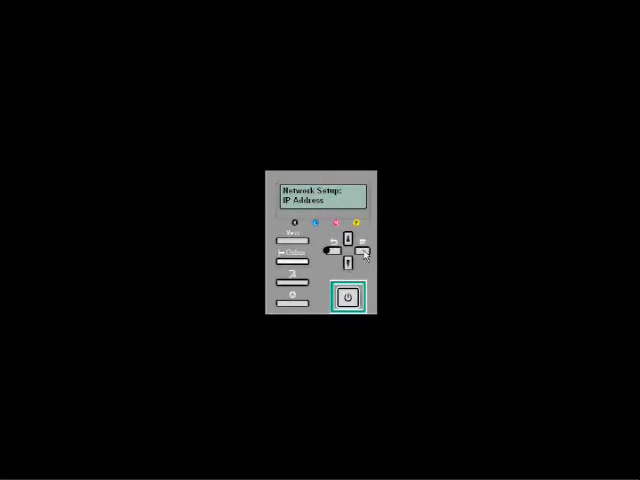
{"action": "left_click", "coordinate": [346, 238]}
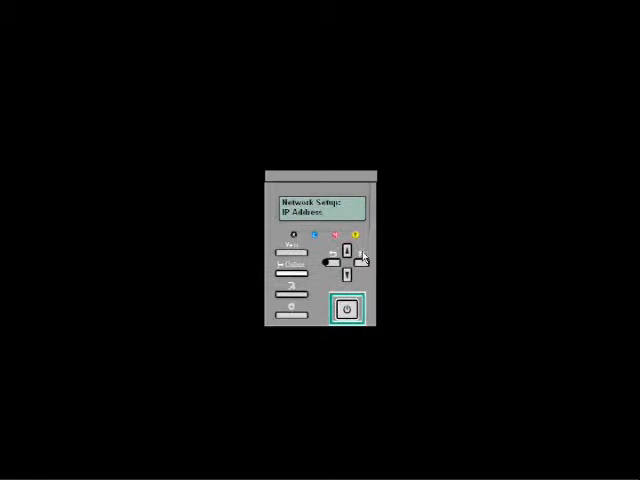
{"action": "mouse_move", "coordinate": [333, 216]}
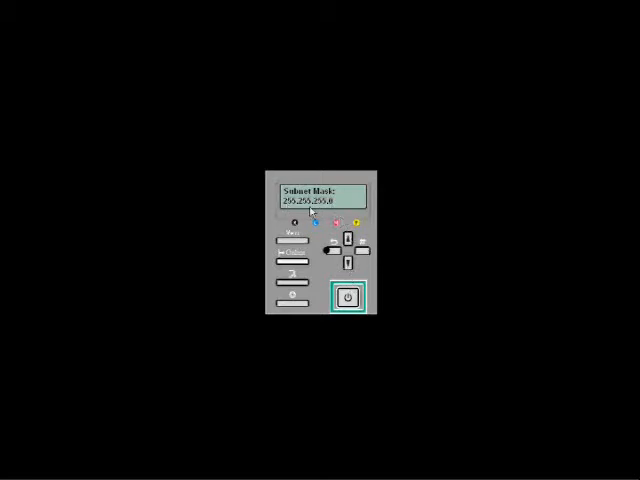
{"action": "mouse_move", "coordinate": [365, 250]}
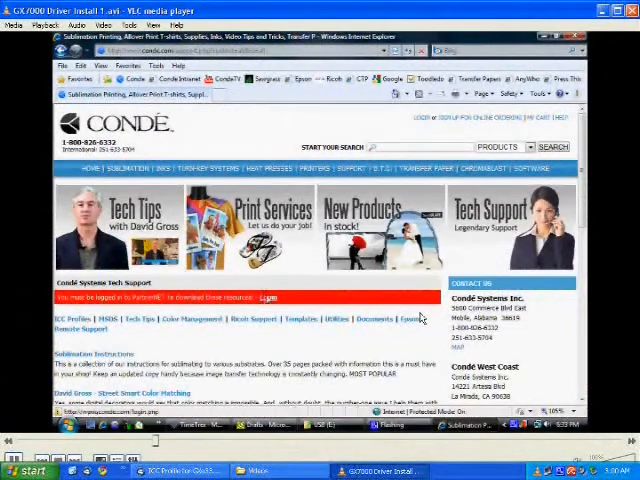
- Log in to PartnerNet and open Ricoh Support to find the GX7000 32-bit PC driver
{"action": "left_click", "coordinate": [268, 297]}
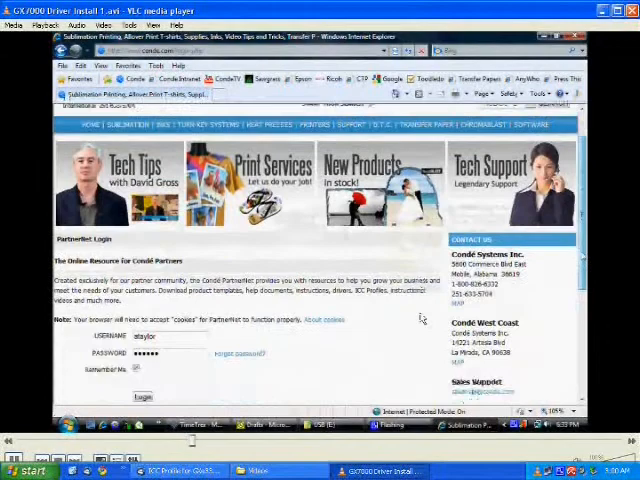
{"action": "scroll", "scroll_direction": "down", "scroll_amount": 3}
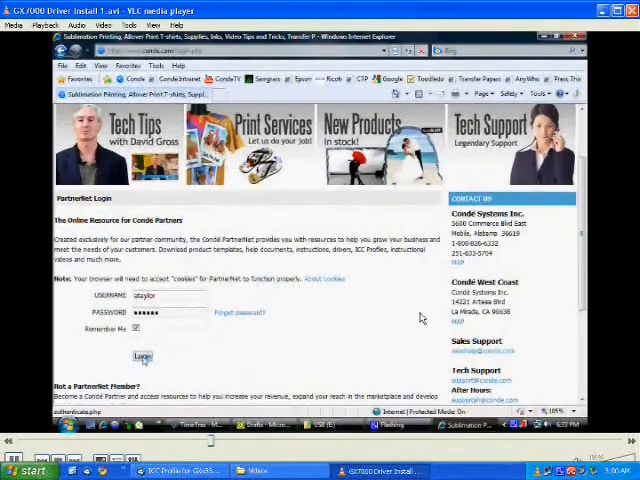
{"action": "left_click", "coordinate": [142, 357]}
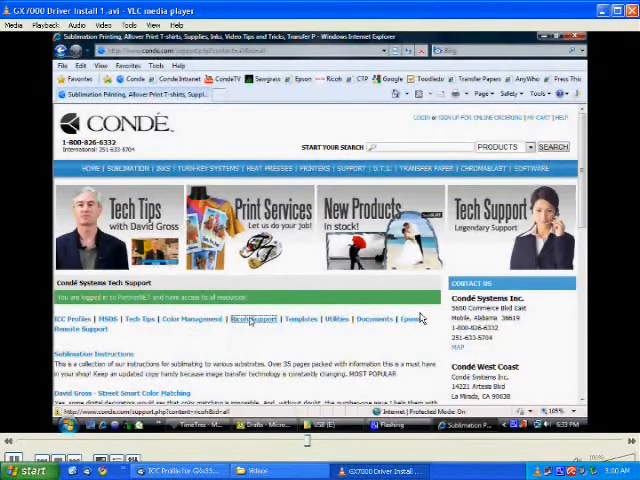
{"action": "left_click", "coordinate": [253, 318]}
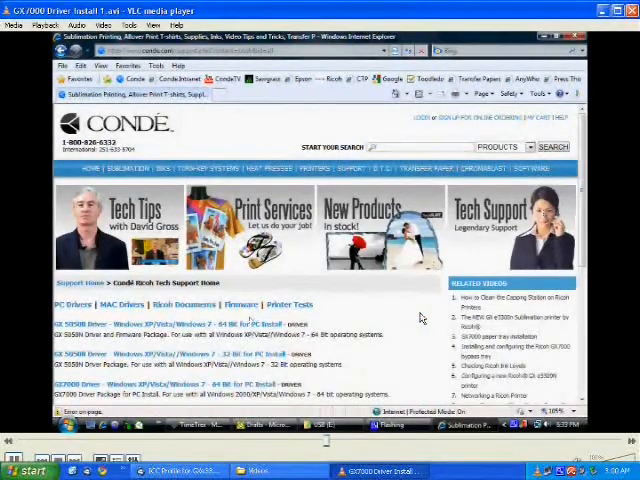
{"action": "scroll", "scroll_direction": "down", "scroll_amount": 3}
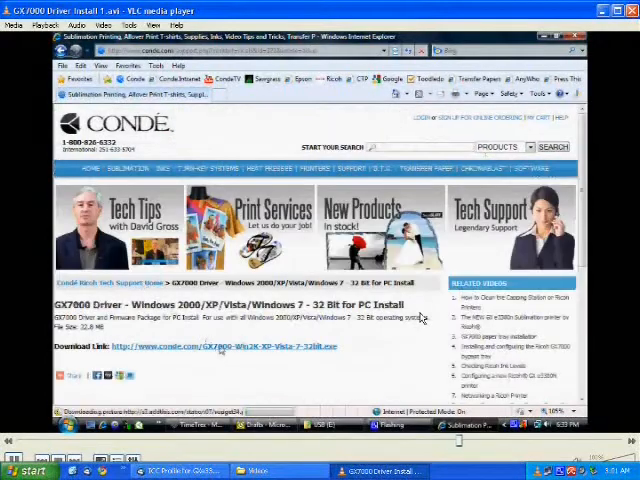
- Download the GX7000 32-bit driver installer, saving it to the Desktop
{"action": "left_click", "coordinate": [225, 346]}
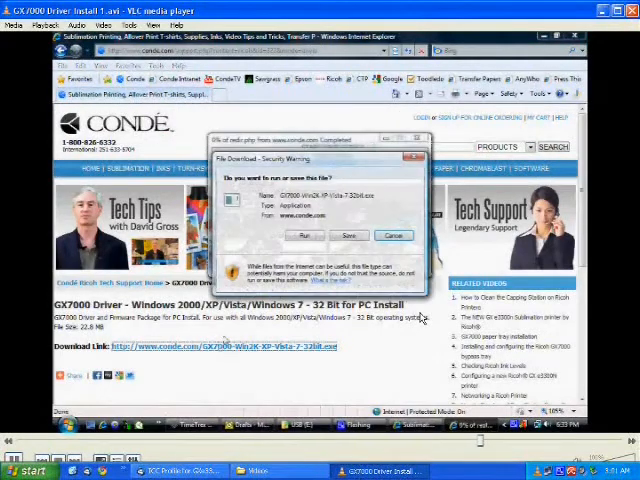
{"action": "left_click", "coordinate": [350, 236]}
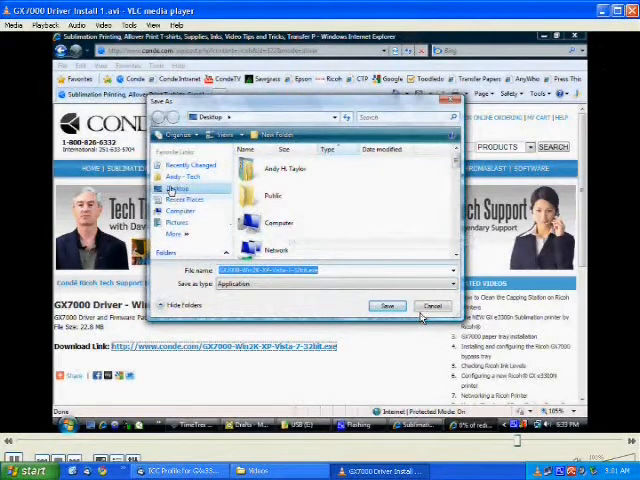
{"action": "left_click", "coordinate": [386, 305]}
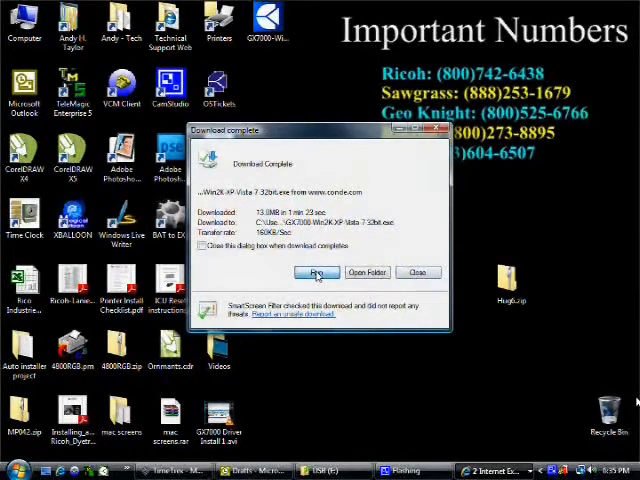
- Run the downloaded GX7000 installer and accept the licence agreement
{"action": "left_click", "coordinate": [318, 272]}
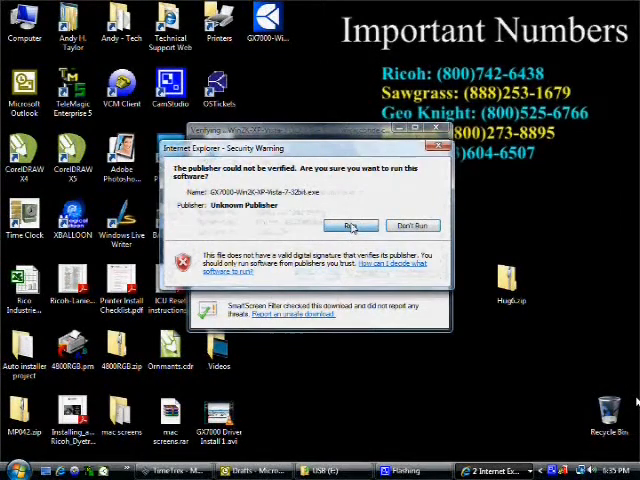
{"action": "left_click", "coordinate": [351, 225]}
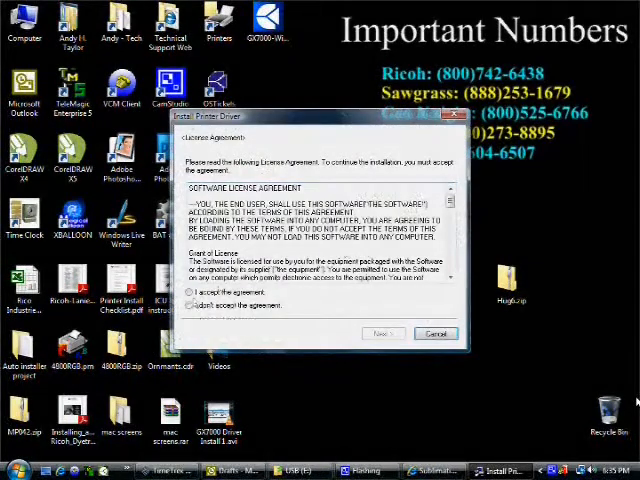
{"action": "left_click", "coordinate": [191, 291]}
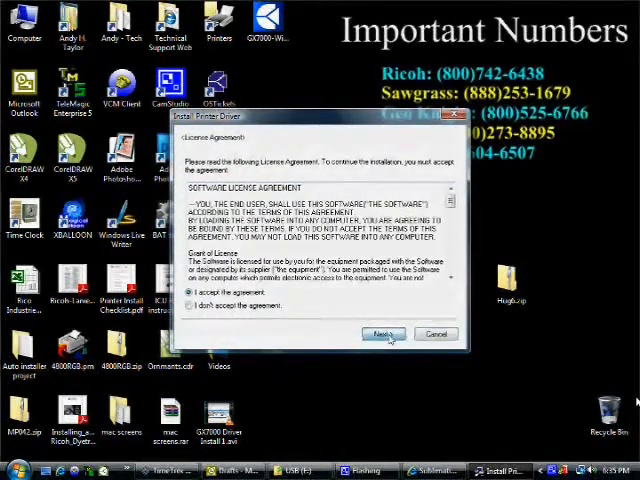
{"action": "left_click", "coordinate": [383, 333]}
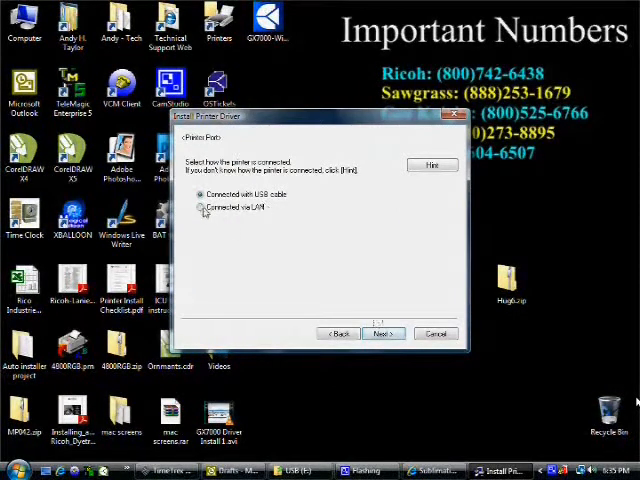
- Choose a LAN connection and a new printer driver installation
{"action": "left_click", "coordinate": [201, 207]}
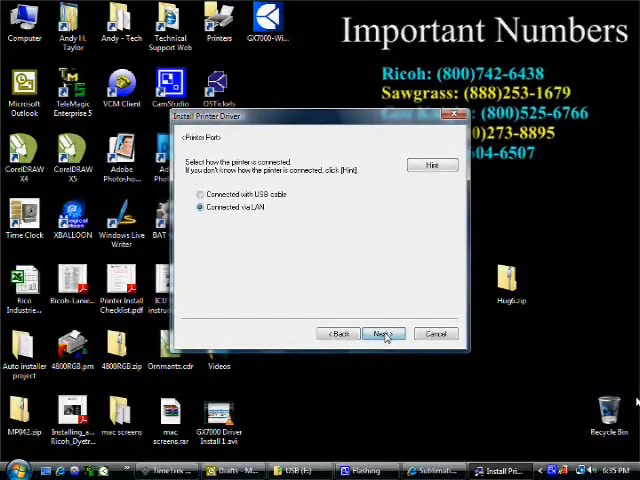
{"action": "left_click", "coordinate": [382, 333]}
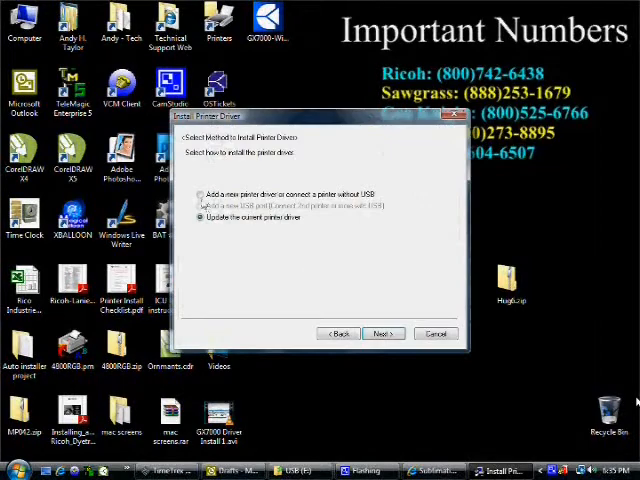
{"action": "left_click", "coordinate": [202, 195]}
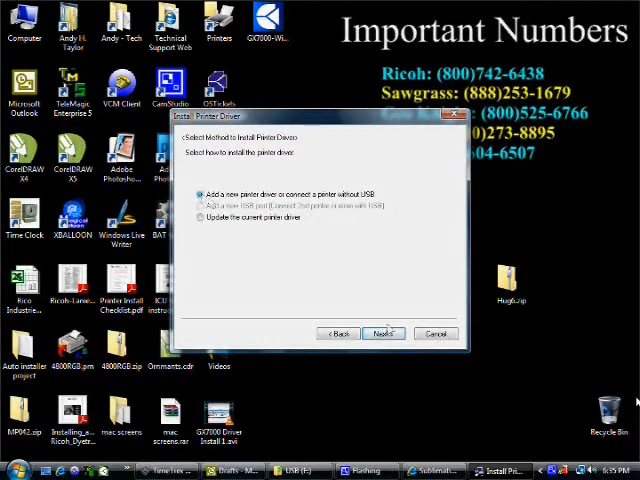
{"action": "left_click", "coordinate": [384, 333]}
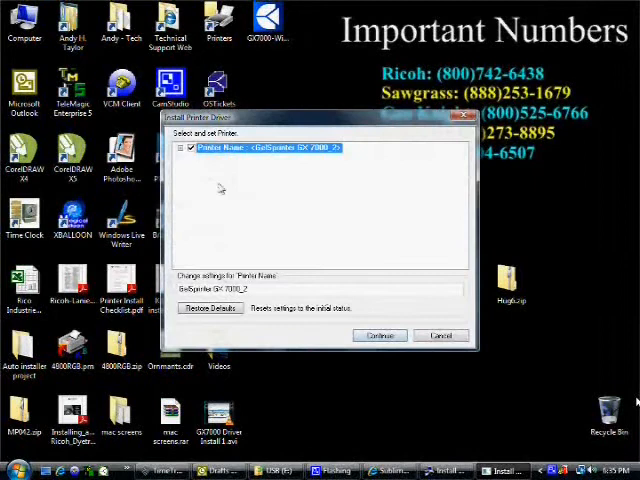
- Clear the default-printer option for the GelSprinter GX 7000
{"action": "left_click", "coordinate": [179, 147]}
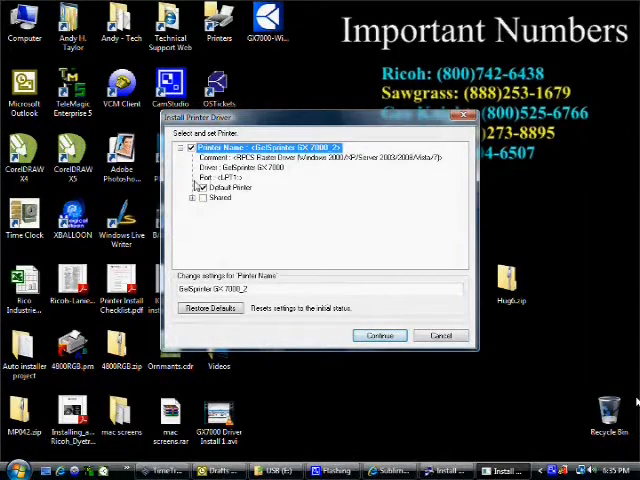
{"action": "left_click", "coordinate": [191, 198]}
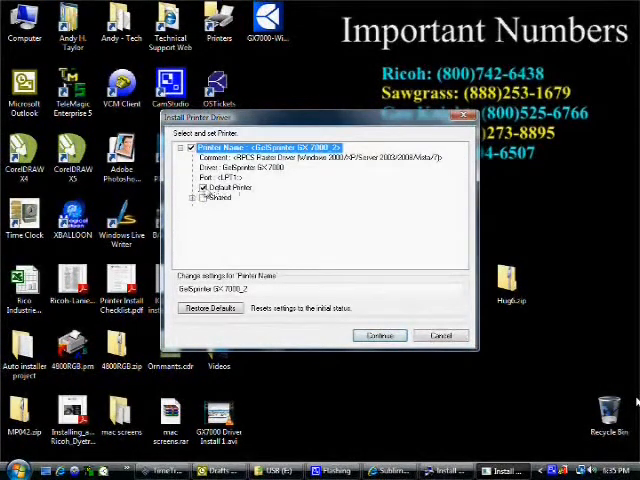
{"action": "left_click", "coordinate": [225, 188]}
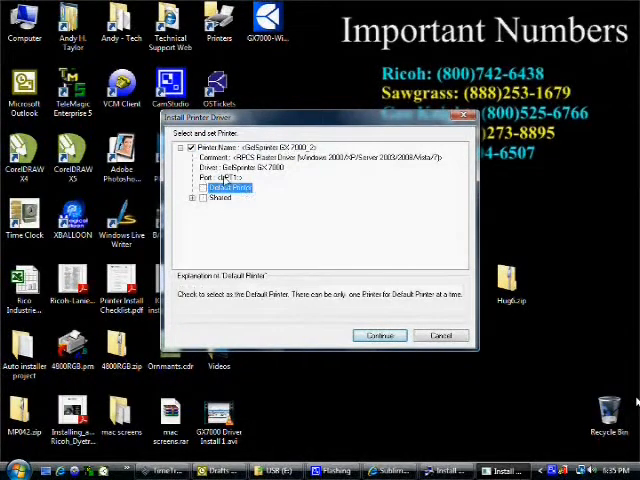
- Add a new Standard TCP/IP port for the printer's Port setting
{"action": "left_click", "coordinate": [218, 180]}
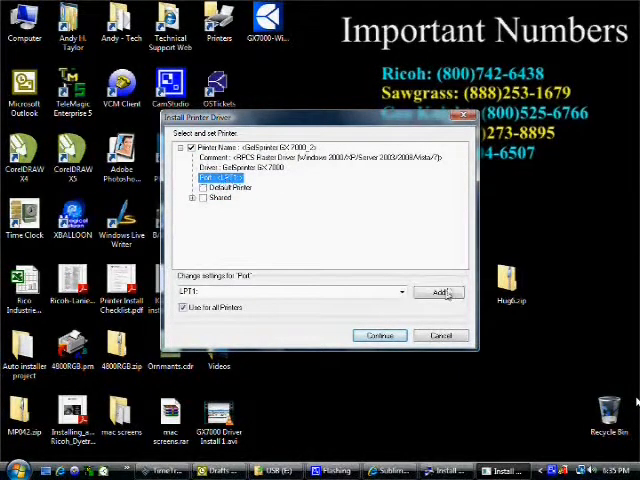
{"action": "left_click", "coordinate": [439, 291]}
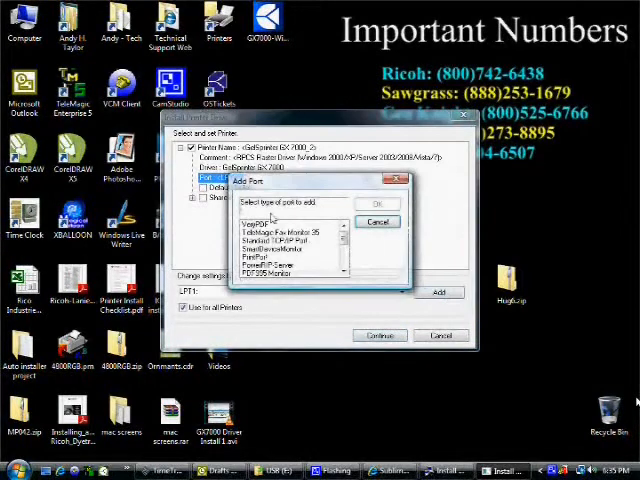
{"action": "left_click", "coordinate": [290, 239]}
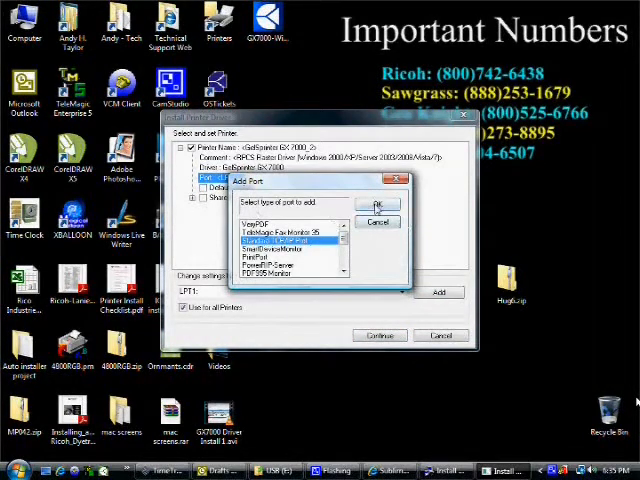
{"action": "left_click", "coordinate": [379, 204]}
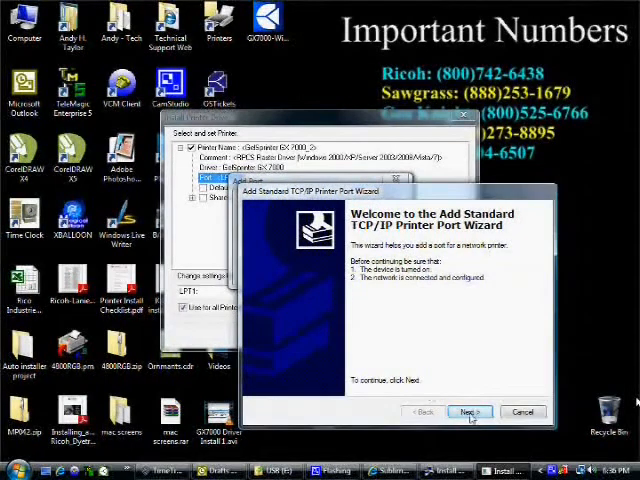
- Create the TCP/IP port with IP address 192.168.1.181 and finish the wizard
{"action": "left_click", "coordinate": [468, 411]}
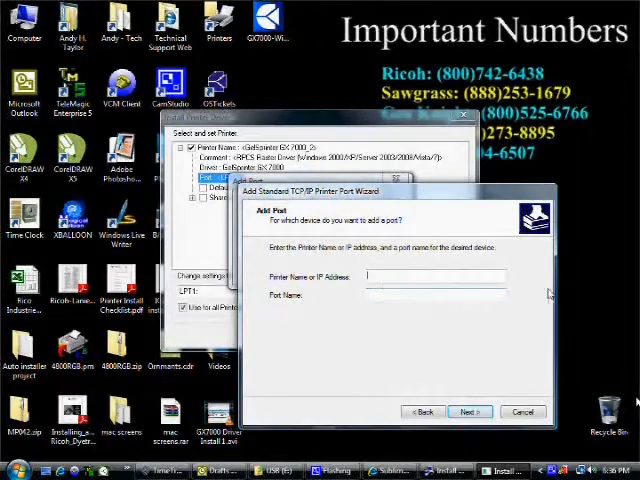
{"action": "type", "text": "192.169"}
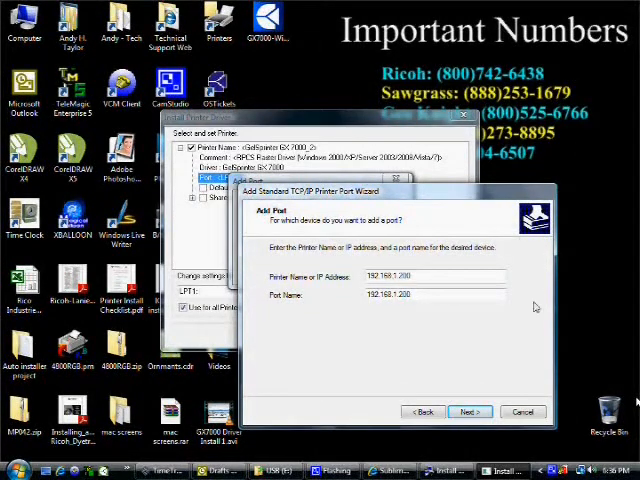
{"action": "left_click", "coordinate": [468, 411]}
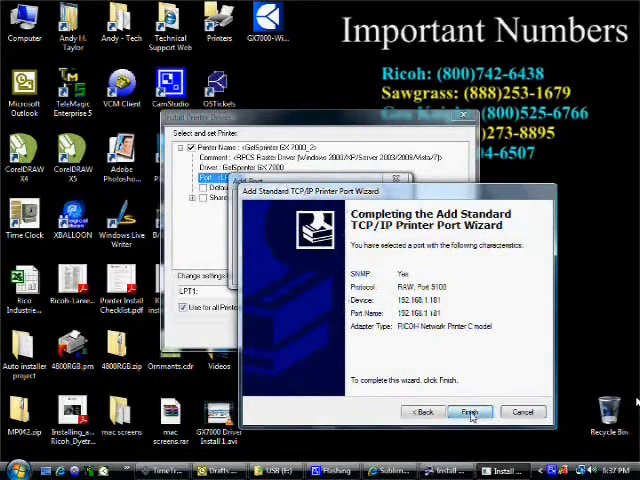
{"action": "left_click", "coordinate": [469, 411]}
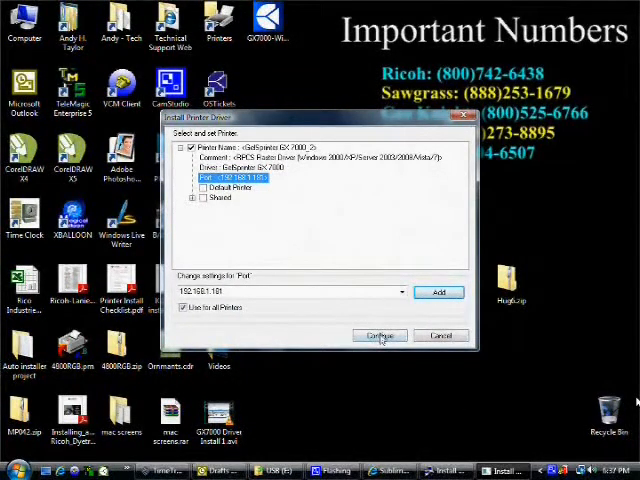
- Accept the printer and Status Monitor settings, choose to restart later, and finish
{"action": "left_click", "coordinate": [379, 335]}
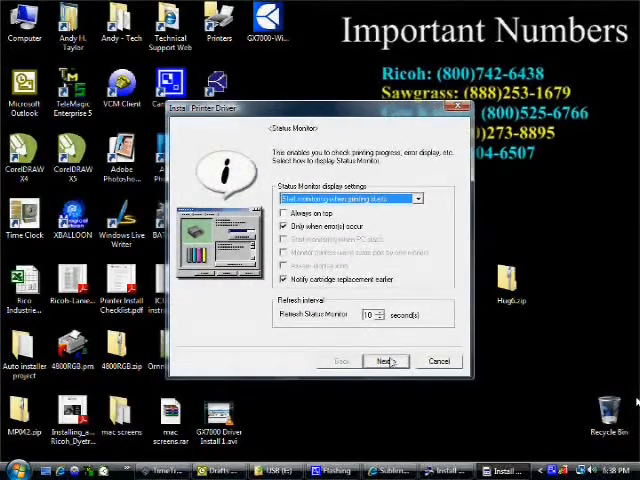
{"action": "left_click", "coordinate": [385, 361]}
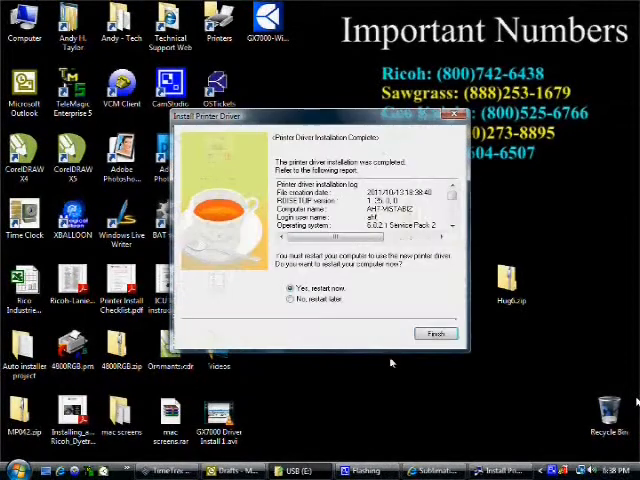
{"action": "mouse_move", "coordinate": [270, 287]}
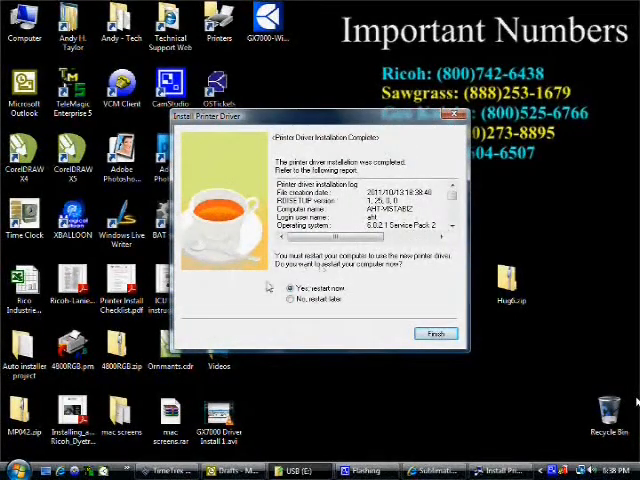
{"action": "left_click", "coordinate": [288, 301]}
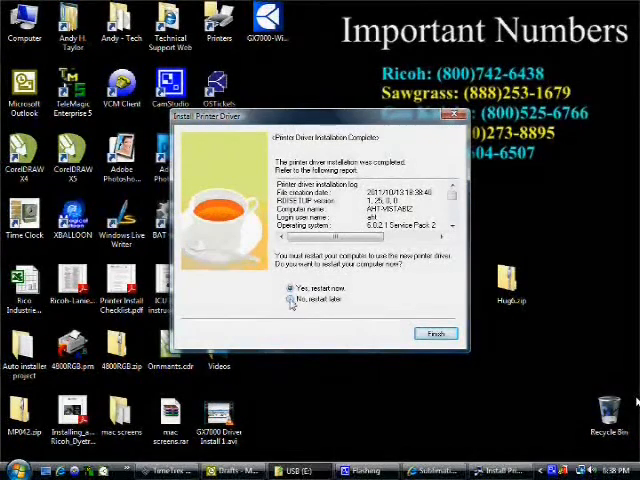
{"action": "left_click", "coordinate": [288, 300]}
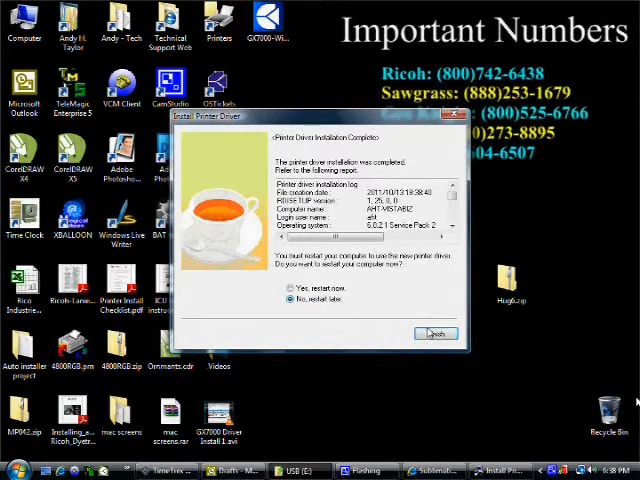
{"action": "left_click", "coordinate": [435, 333]}
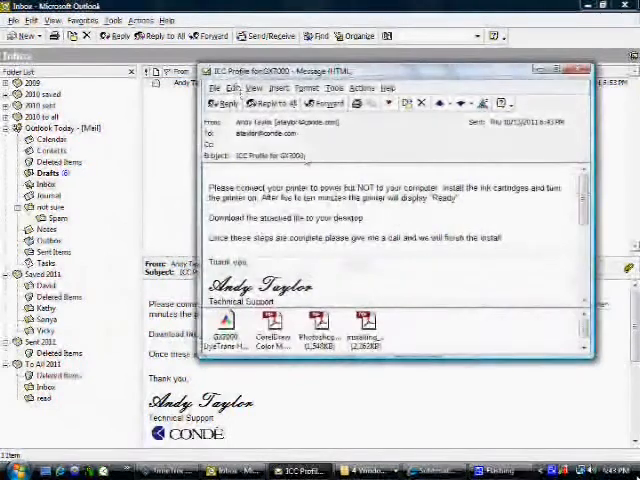
- Save the GX7000 DyeTrans attachment from the email to the desktop via Save As
{"action": "left_click", "coordinate": [224, 330]}
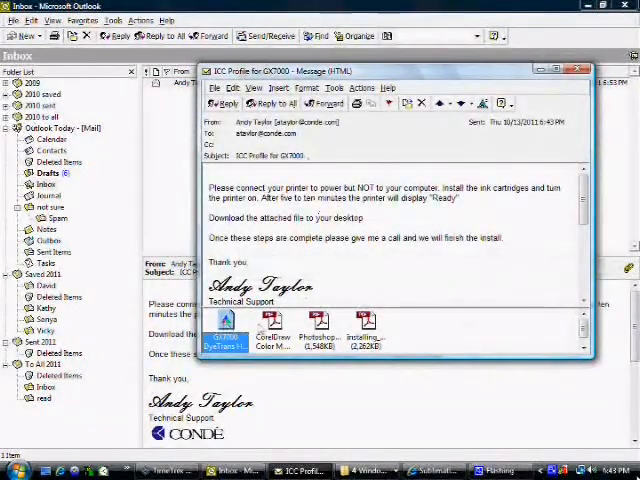
{"action": "right_click", "coordinate": [225, 330]}
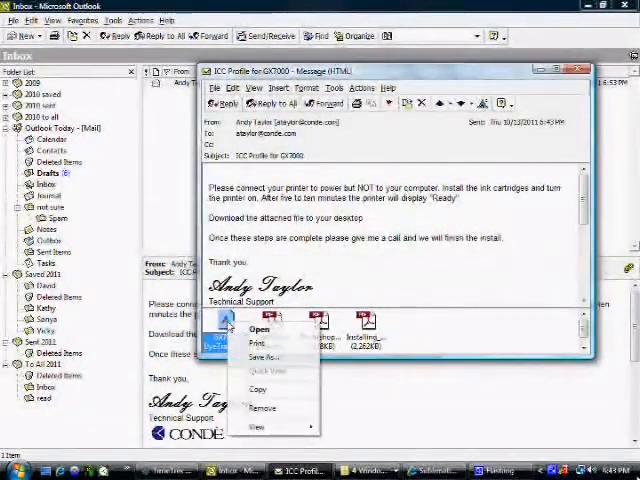
{"action": "left_click", "coordinate": [265, 356]}
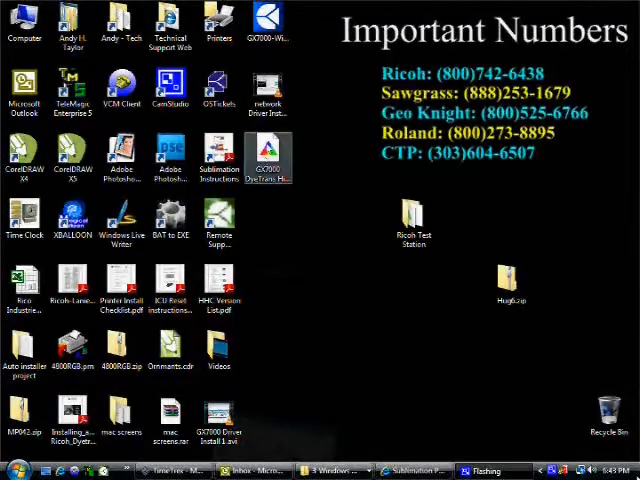
{"action": "mouse_move", "coordinate": [268, 160]}
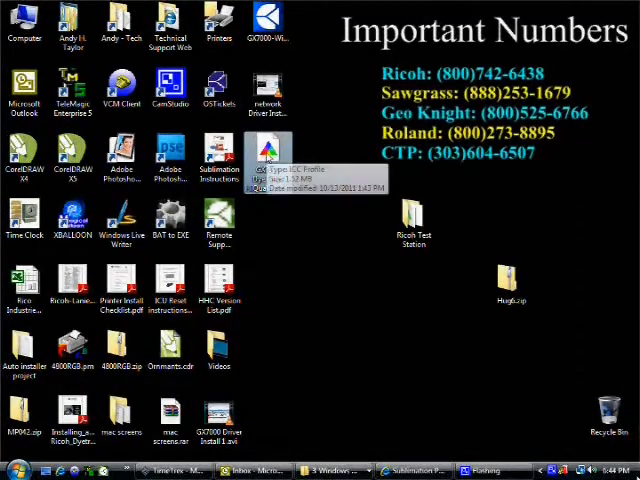
- Install the GX7000 DyeTrans HiQuality.icm profile from its right-click menu
{"action": "right_click", "coordinate": [262, 170]}
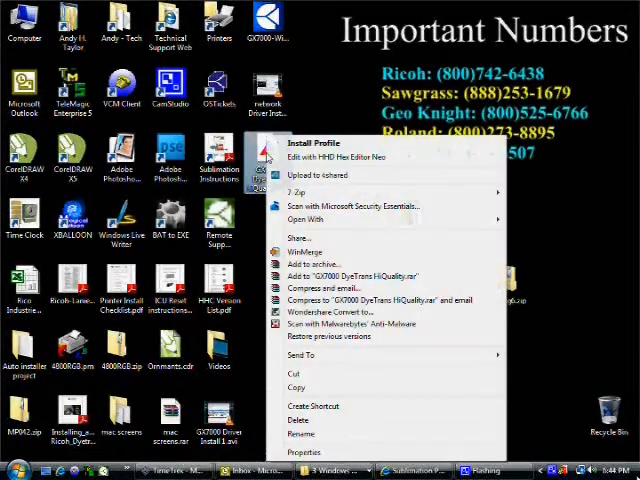
{"action": "left_click", "coordinate": [320, 146]}
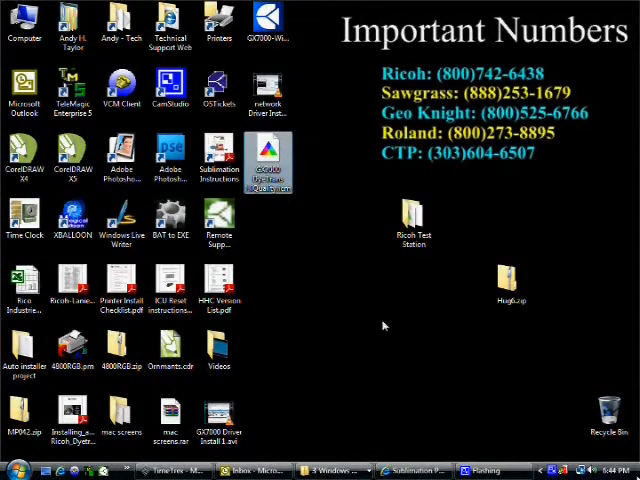
{"action": "left_click", "coordinate": [15, 470]}
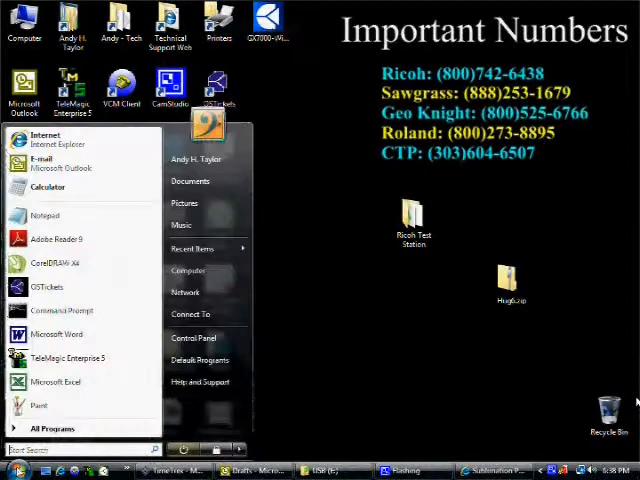
- Set GX7000_2 to spool whole documents and print spooled first, then launch Color Management
{"action": "left_click", "coordinate": [193, 337]}
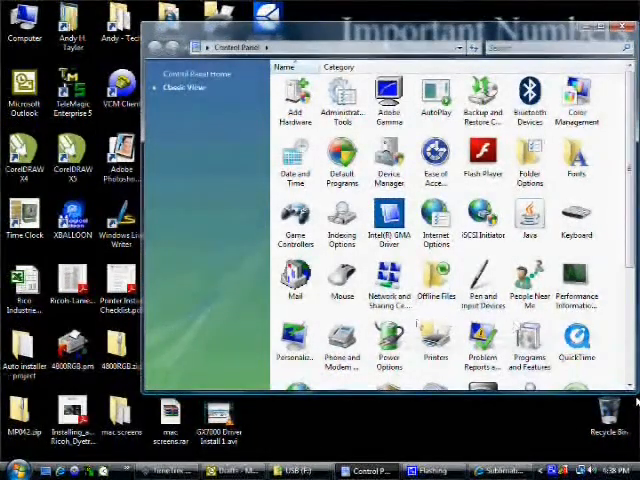
{"action": "mouse_move", "coordinate": [435, 340]}
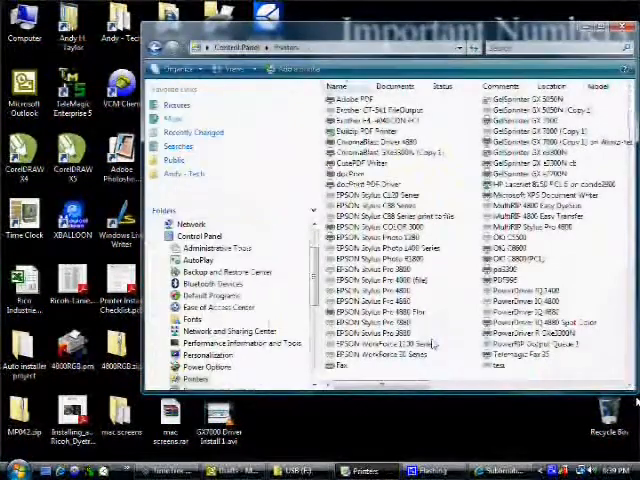
{"action": "mouse_move", "coordinate": [430, 275]}
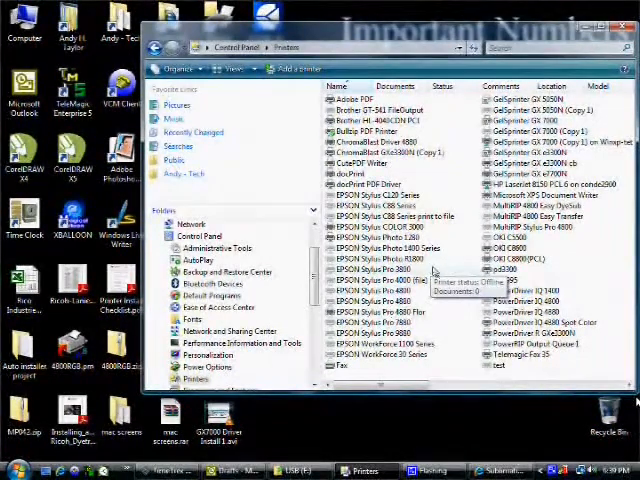
{"action": "mouse_move", "coordinate": [455, 180]}
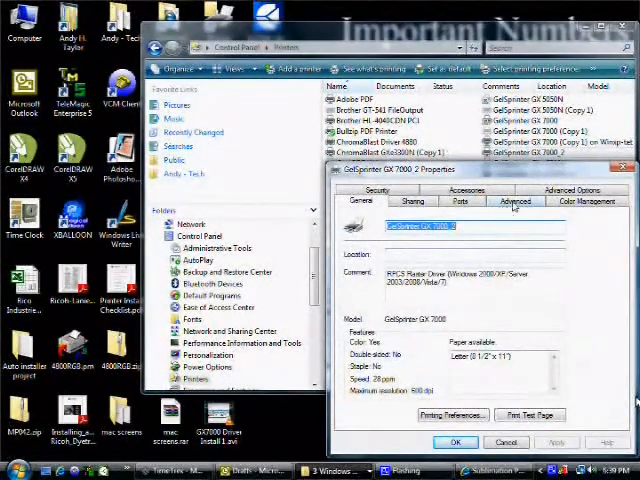
{"action": "left_click", "coordinate": [515, 201]}
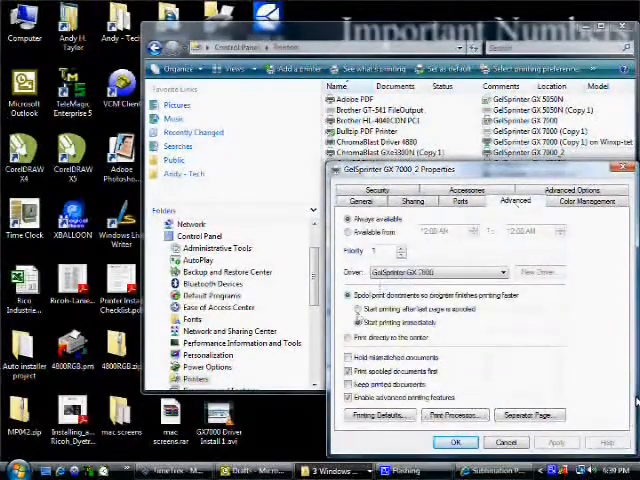
{"action": "left_click", "coordinate": [360, 313]}
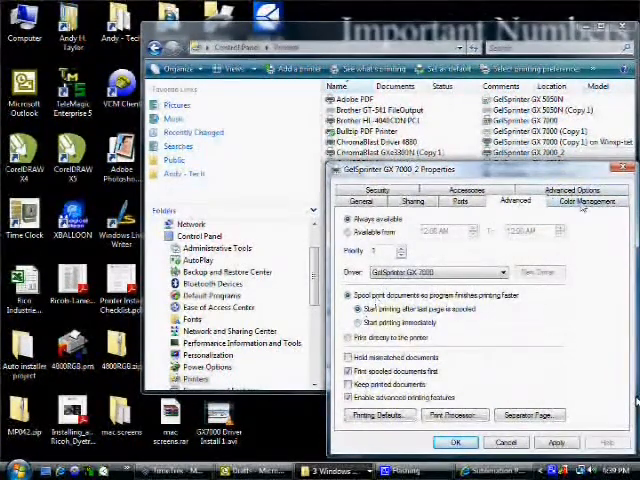
{"action": "left_click", "coordinate": [580, 201]}
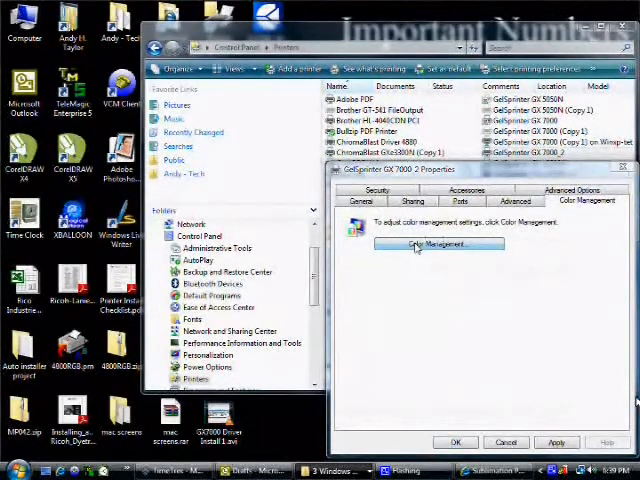
{"action": "left_click", "coordinate": [437, 244]}
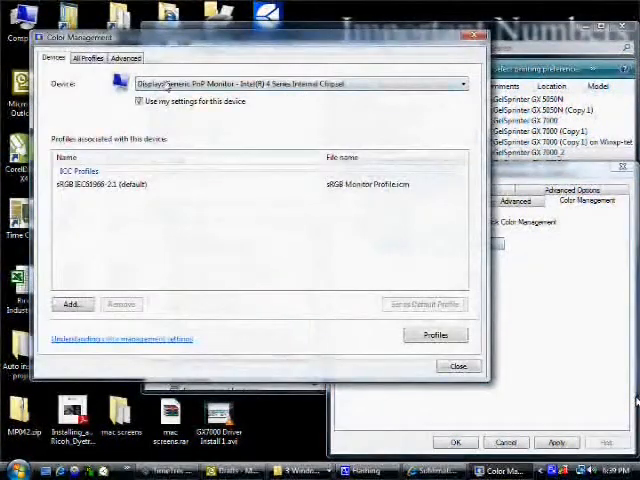
- Select the GelSprinter GX 7000_2 device, enable Use my settings, and set manual profile selection
{"action": "left_click", "coordinate": [459, 83]}
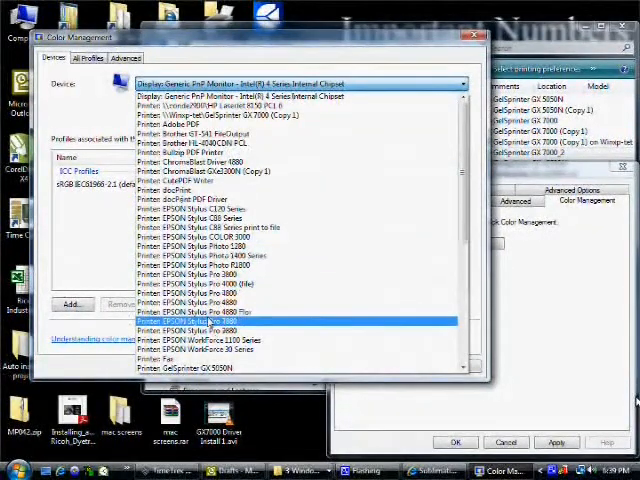
{"action": "scroll", "scroll_direction": "down", "scroll_amount": 3}
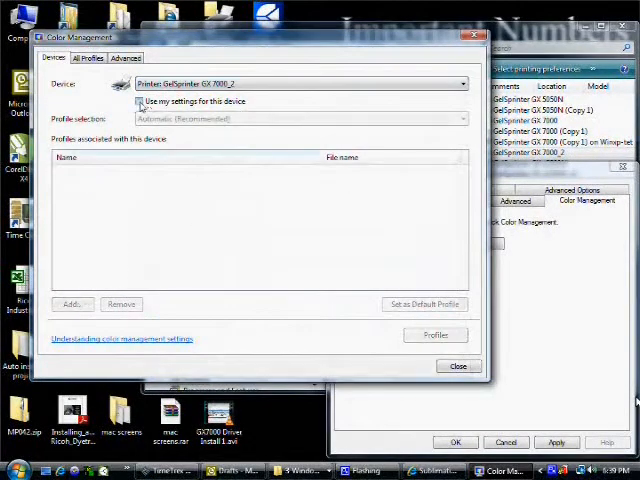
{"action": "left_click", "coordinate": [460, 118]}
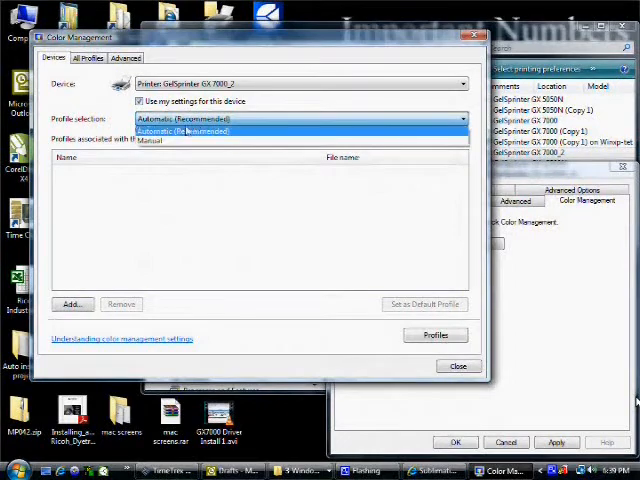
{"action": "left_click", "coordinate": [150, 140]}
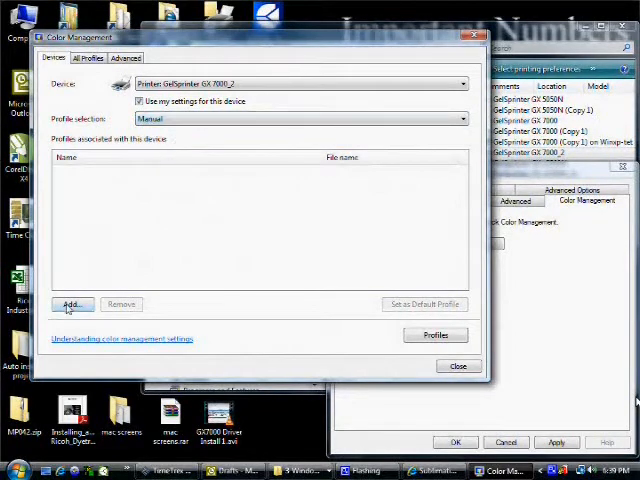
- Add GX7000 DyeTrans HiQuality.icm as the printer's profile and close Color Management
{"action": "left_click", "coordinate": [70, 304]}
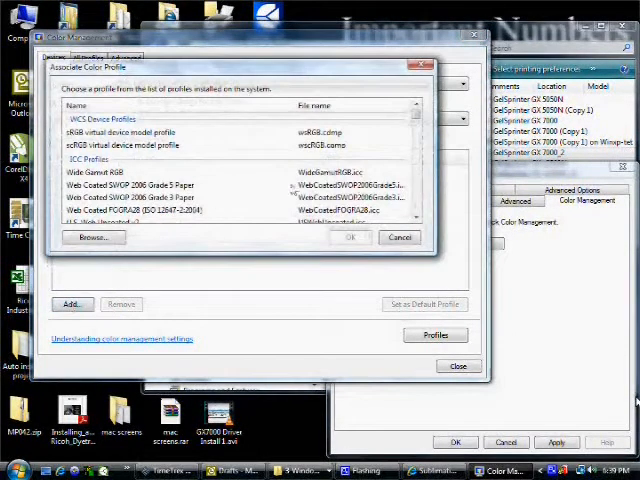
{"action": "scroll", "scroll_direction": "down", "scroll_amount": 3}
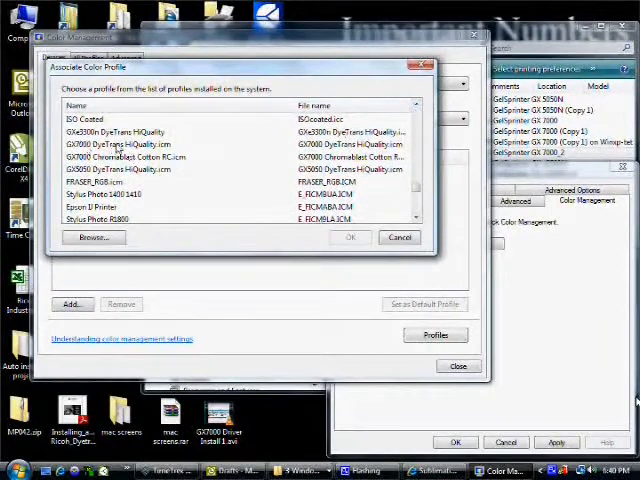
{"action": "left_click", "coordinate": [349, 237]}
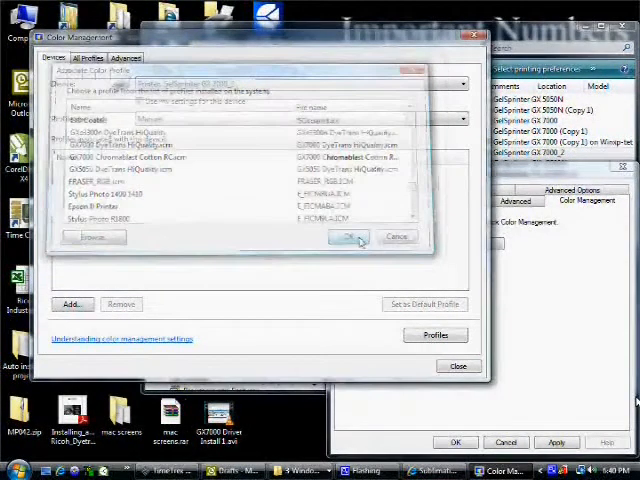
{"action": "left_click", "coordinate": [348, 237]}
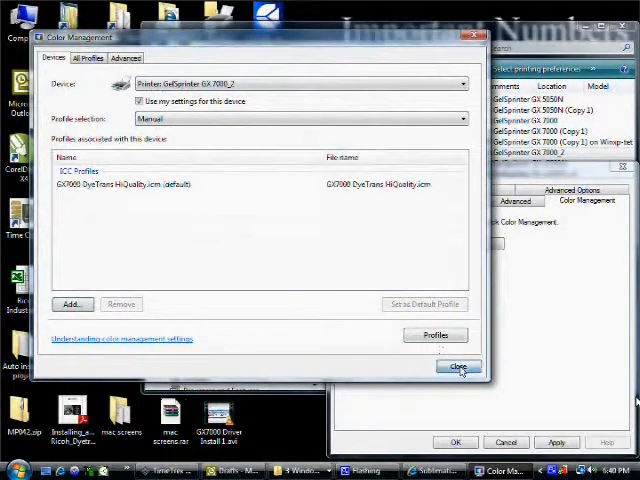
{"action": "left_click", "coordinate": [459, 367]}
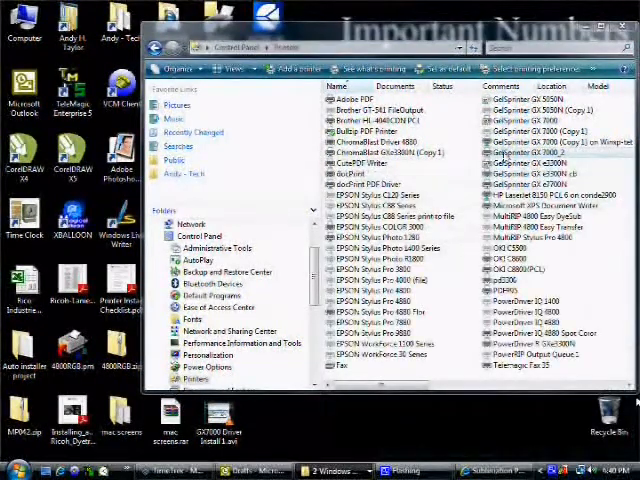
- Change the GX 7000_2 Setup paper type from Plain to Inkjet Plain Paper
{"action": "right_click", "coordinate": [520, 140]}
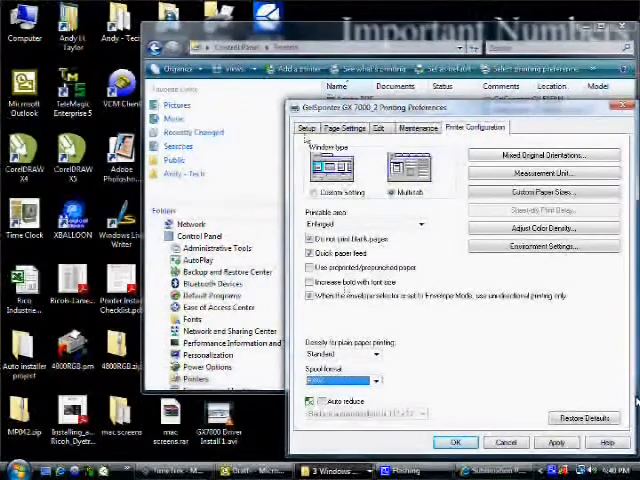
{"action": "left_click", "coordinate": [308, 127]}
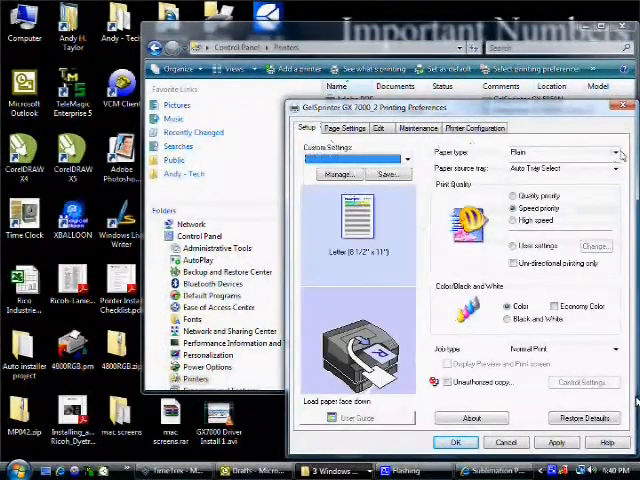
{"action": "left_click", "coordinate": [620, 152]}
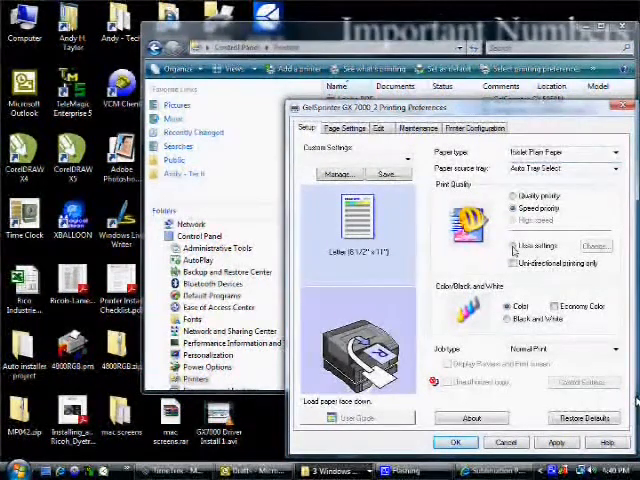
- Adjust the user colour settings with error diffusion dithering and a different colour profile option
{"action": "left_click", "coordinate": [597, 245]}
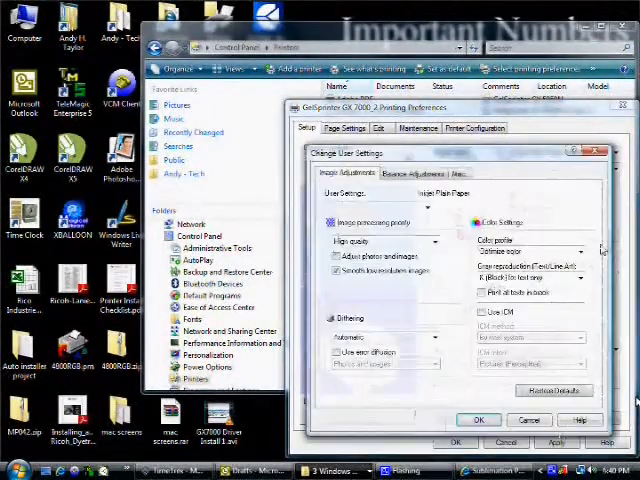
{"action": "left_click", "coordinate": [337, 353]}
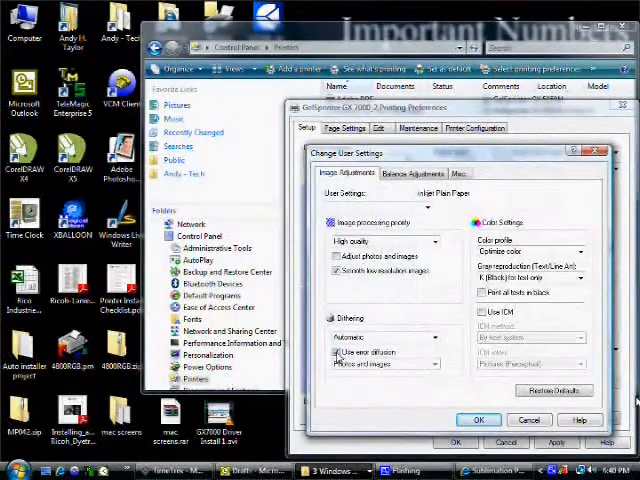
{"action": "left_click", "coordinate": [578, 252]}
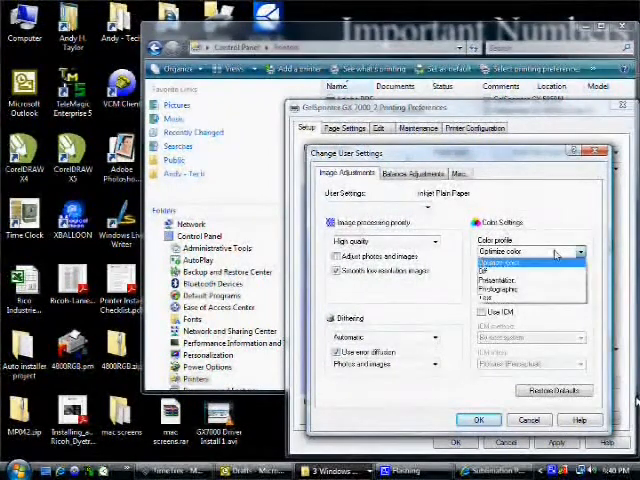
{"action": "left_click", "coordinate": [530, 264]}
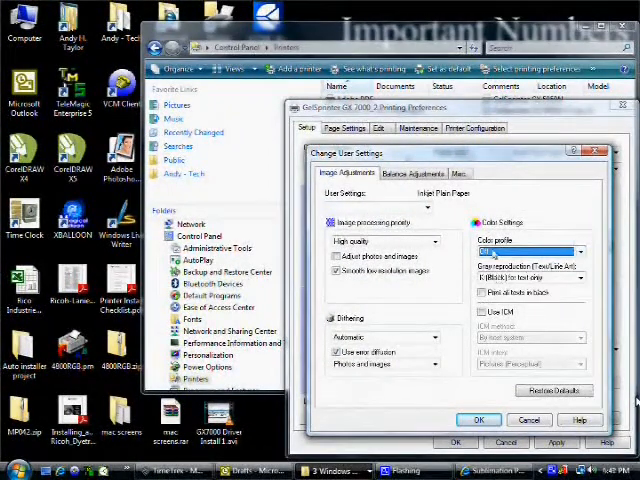
{"action": "left_click", "coordinate": [459, 173]}
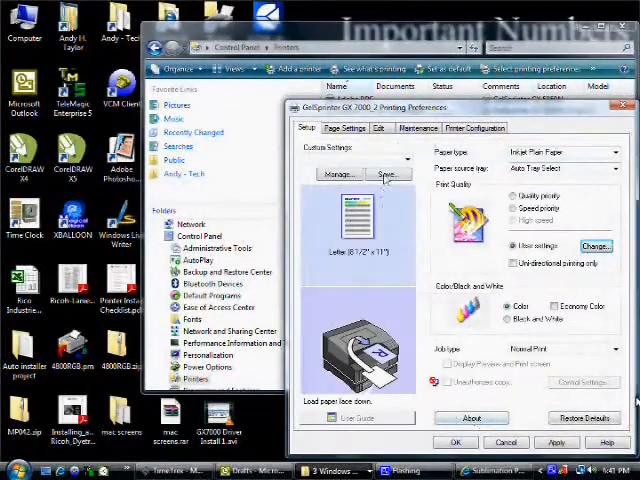
- Save the settings as custom setting 'Conde ICC' and close printing preferences
{"action": "left_click", "coordinate": [388, 174]}
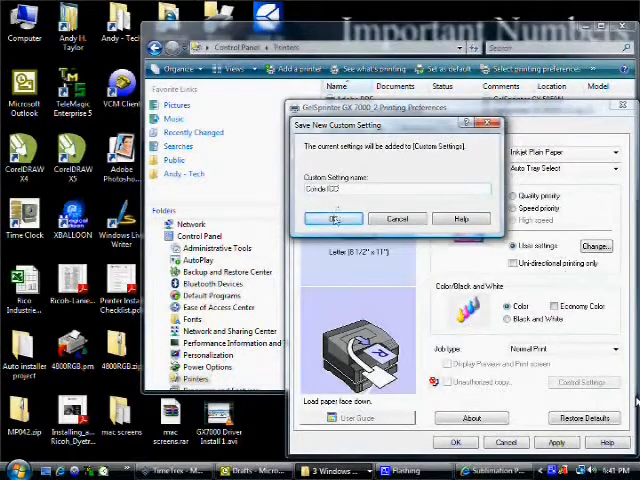
{"action": "left_click", "coordinate": [333, 218]}
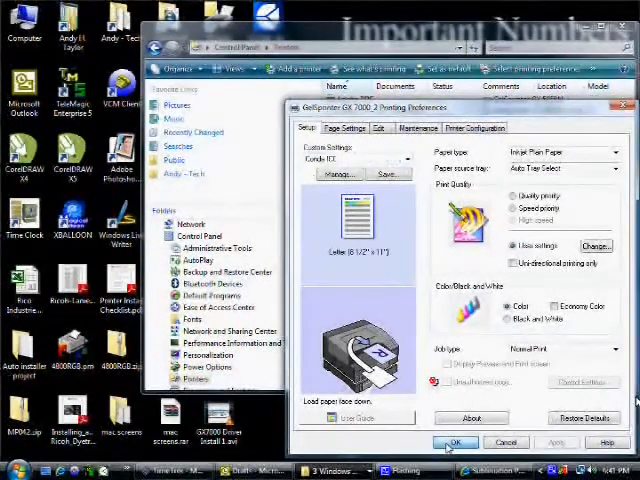
{"action": "left_click", "coordinate": [455, 442]}
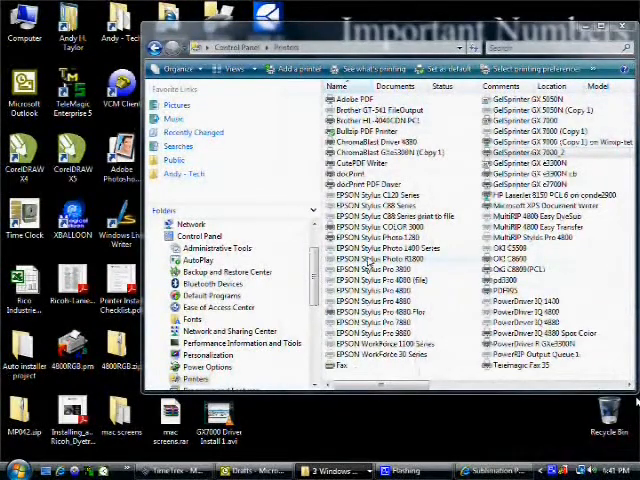